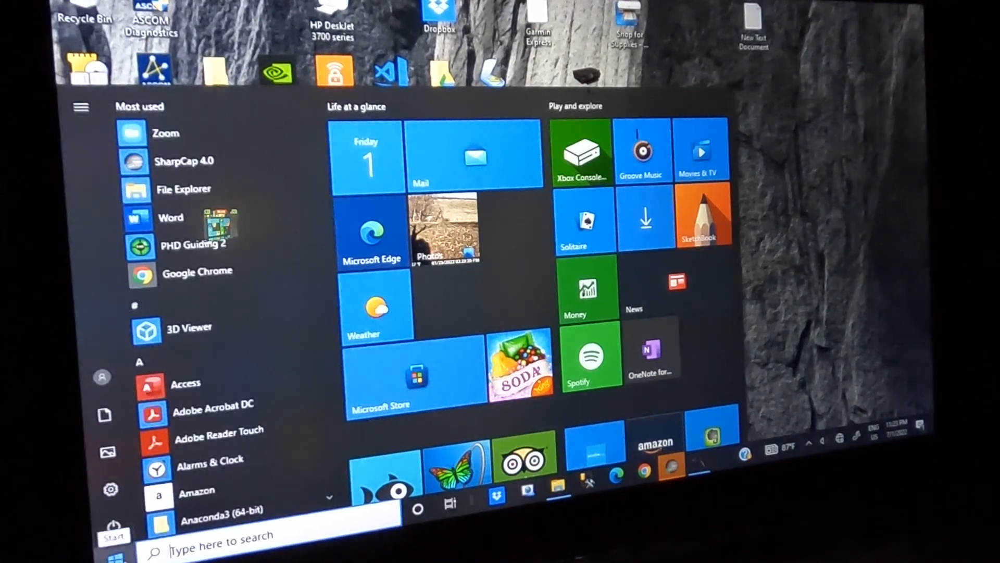
# Launch File Explorer from the Start button's quick-access menu
pyautogui.rightClick(115, 535)
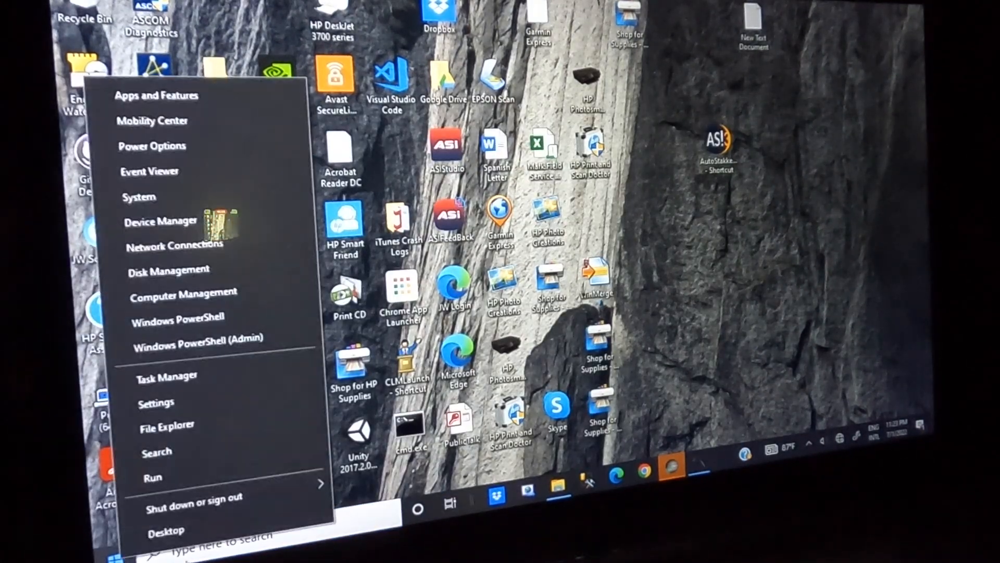
pyautogui.click(166, 424)
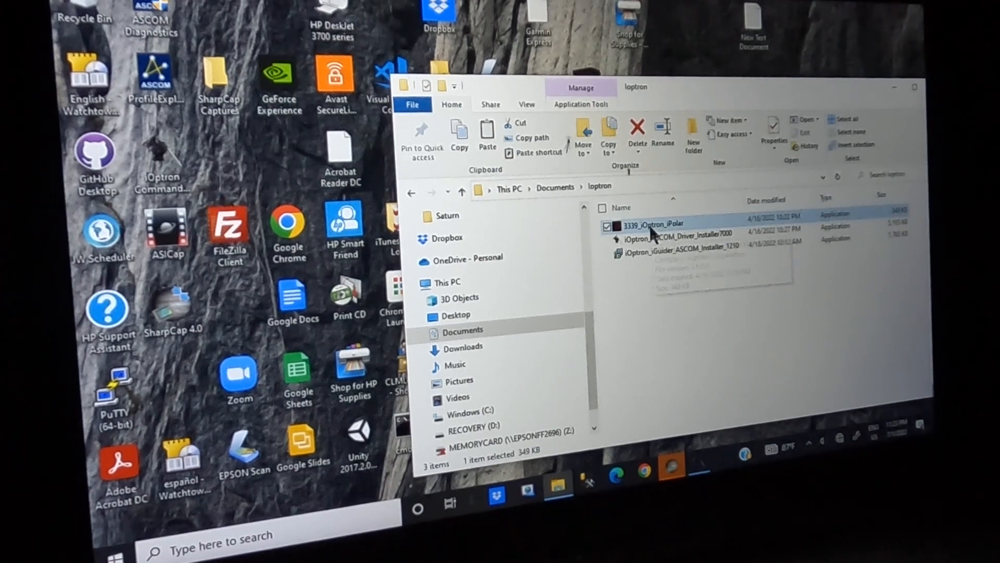
# Launch 3339_iOptron_iPolar and connect it to the polar scope camera
pyautogui.doubleClick(652, 224)
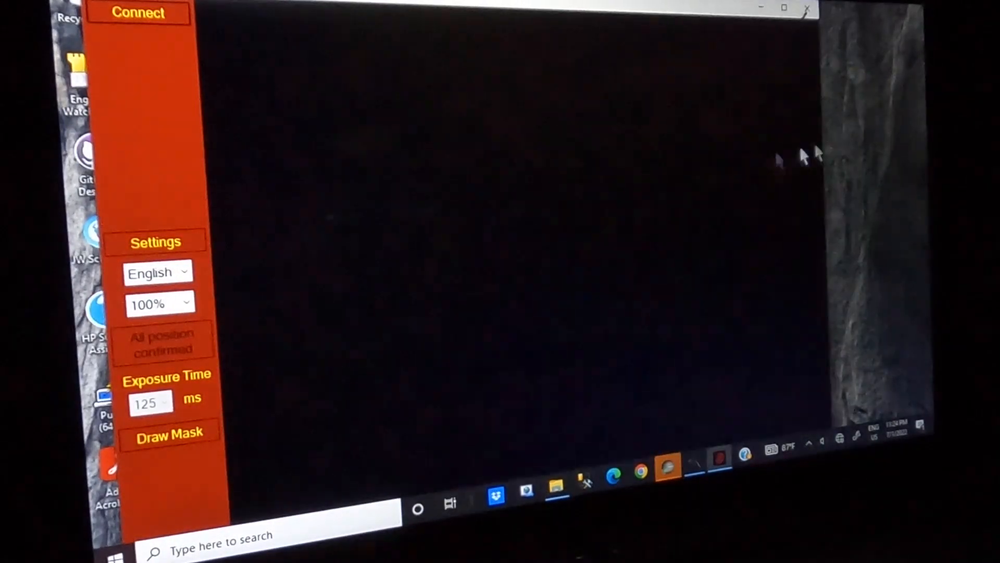
pyautogui.moveTo(386, 246)
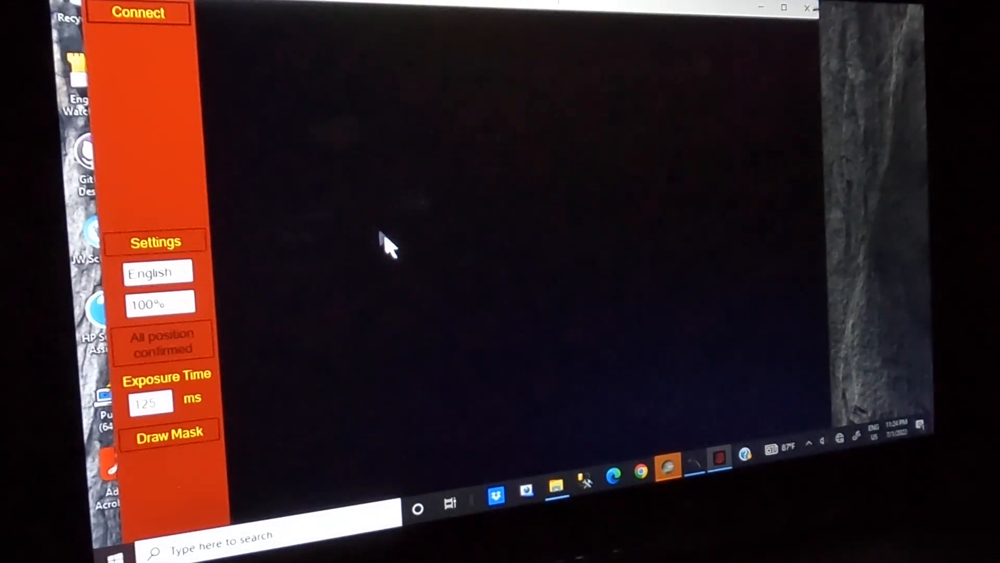
pyautogui.moveTo(337, 201)
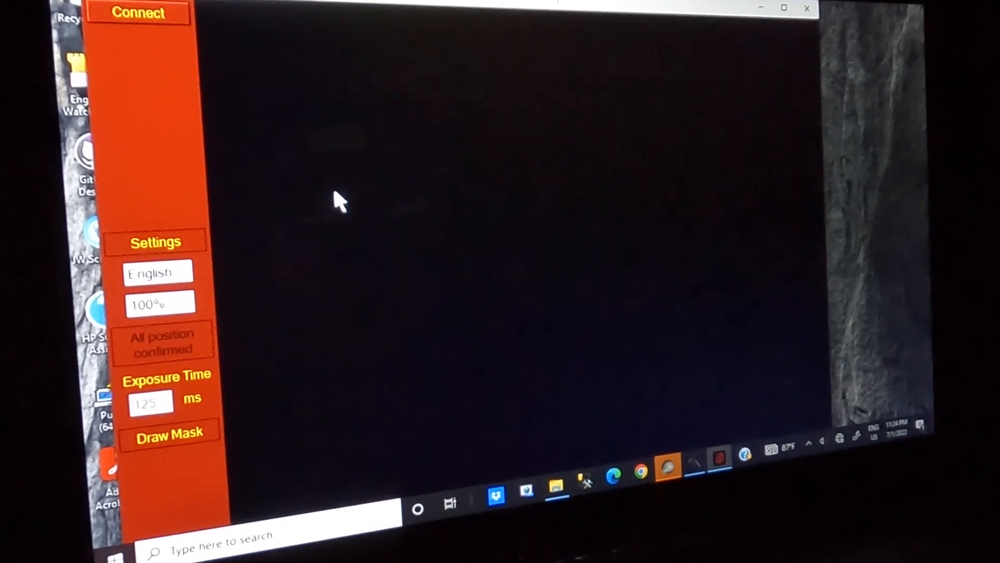
pyautogui.click(138, 12)
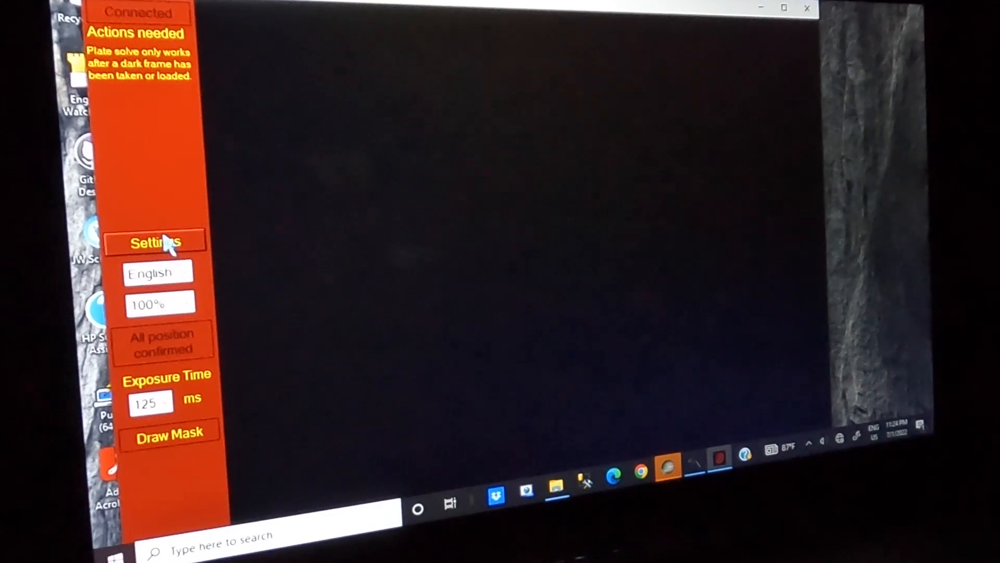
# Bring up the iPolar settings window with site location and dark frame options
pyautogui.click(155, 240)
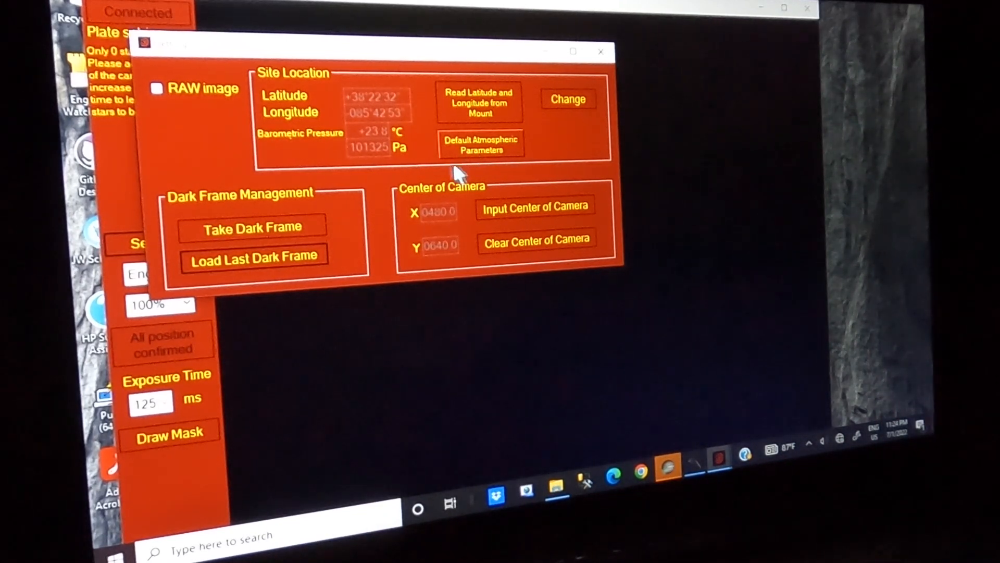
pyautogui.moveTo(396, 121)
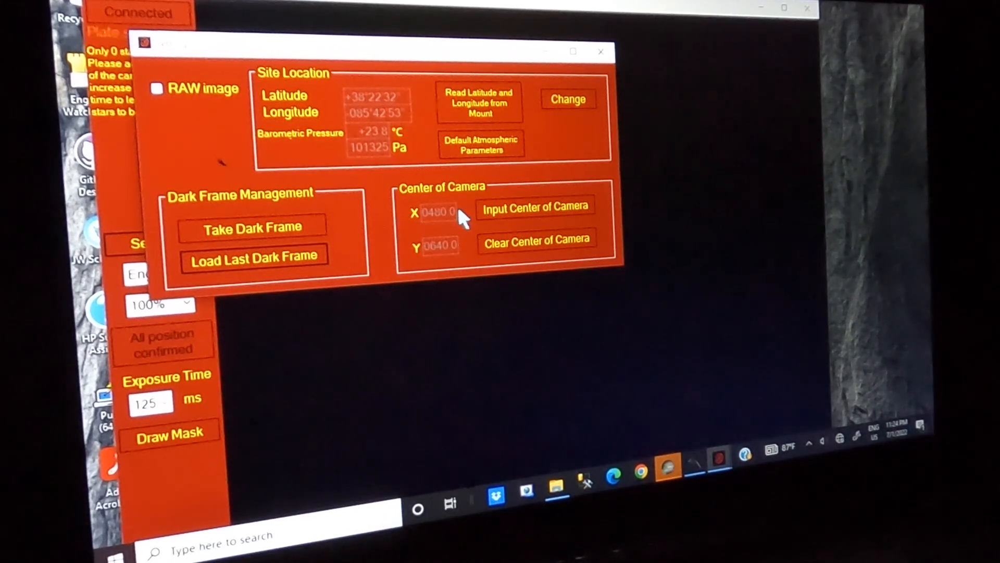
pyautogui.moveTo(415, 214)
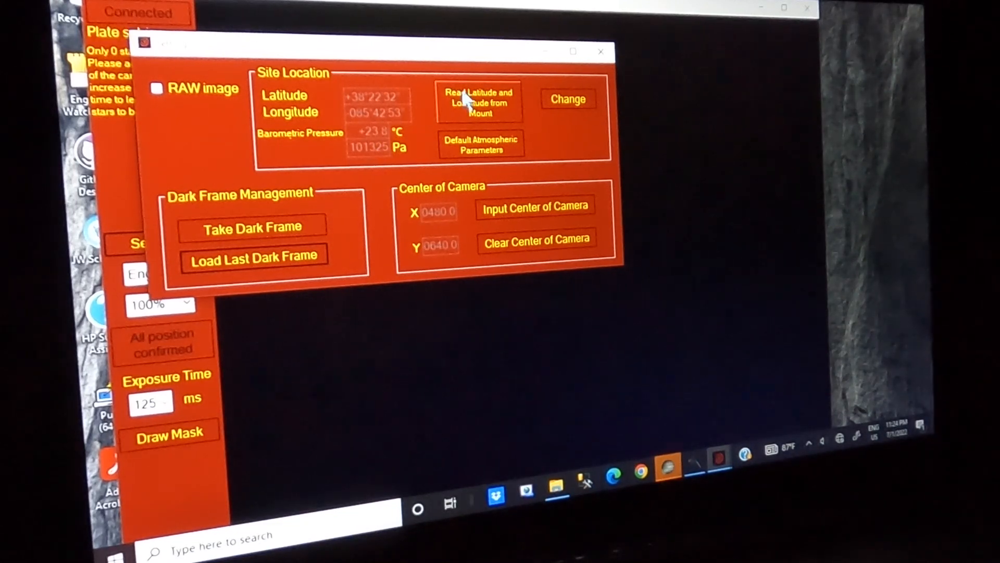
pyautogui.moveTo(458, 117)
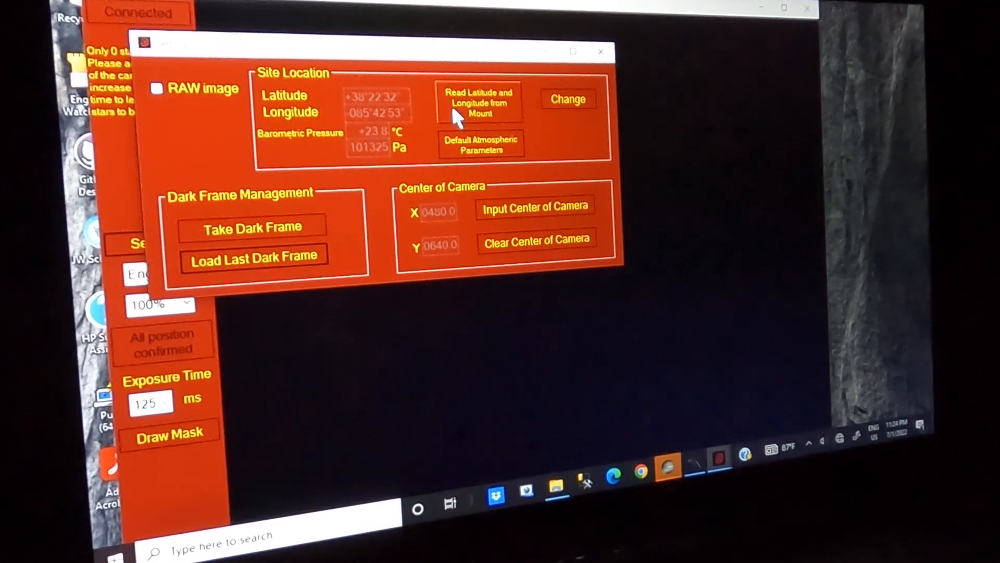
# Read latitude and longitude from the mount via the ASCOM telescope driver and confirm success
pyautogui.click(478, 103)
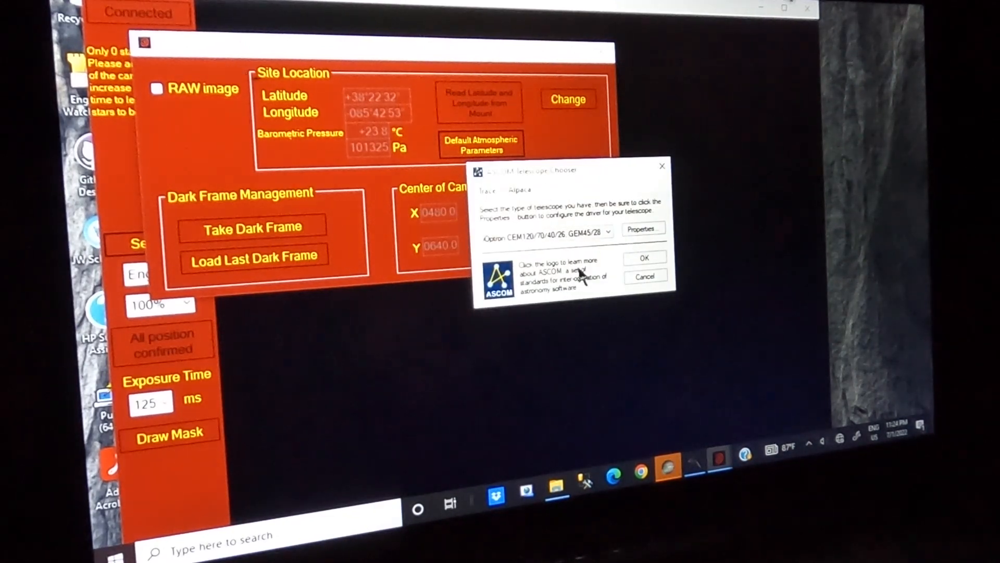
pyautogui.click(643, 257)
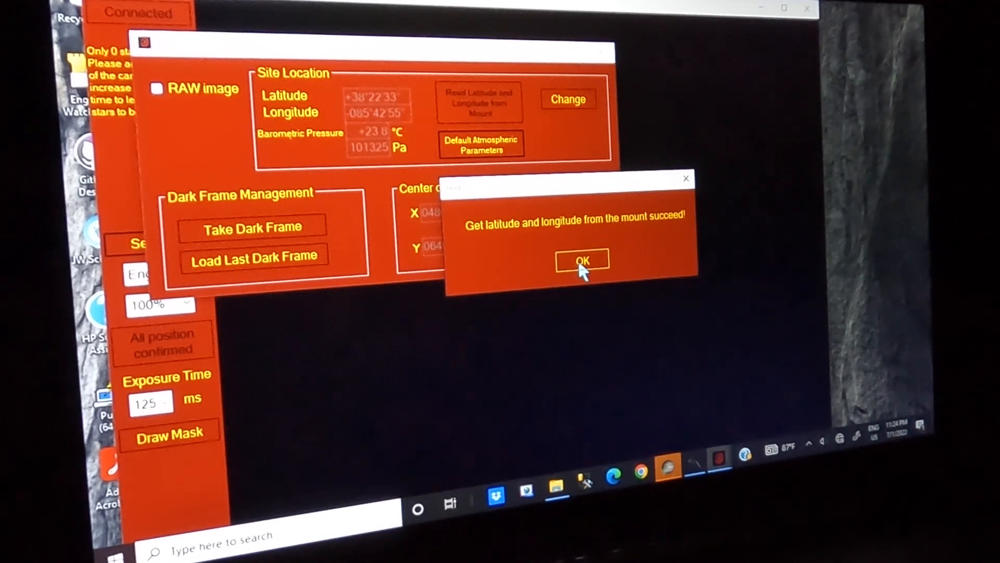
pyautogui.click(580, 261)
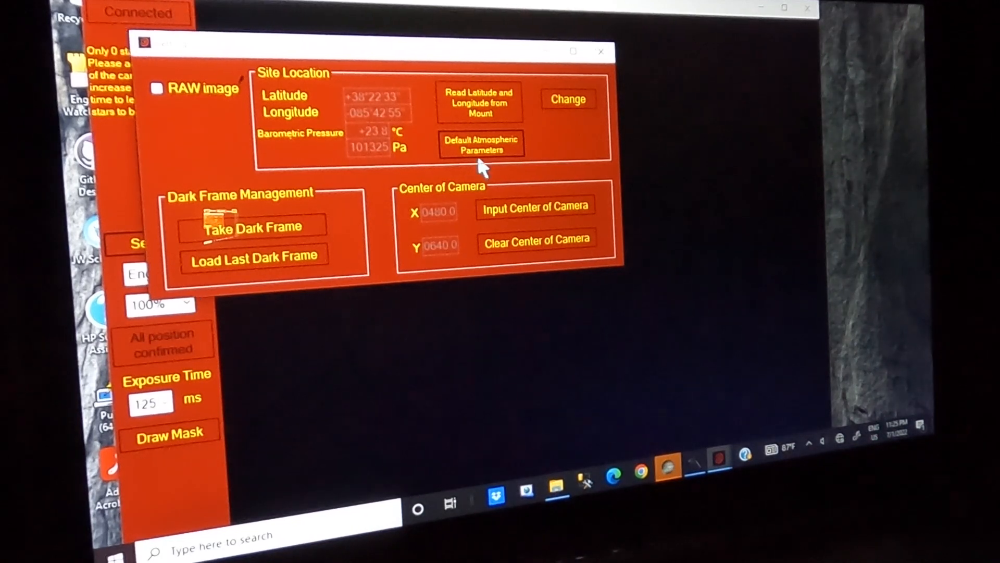
pyautogui.click(600, 51)
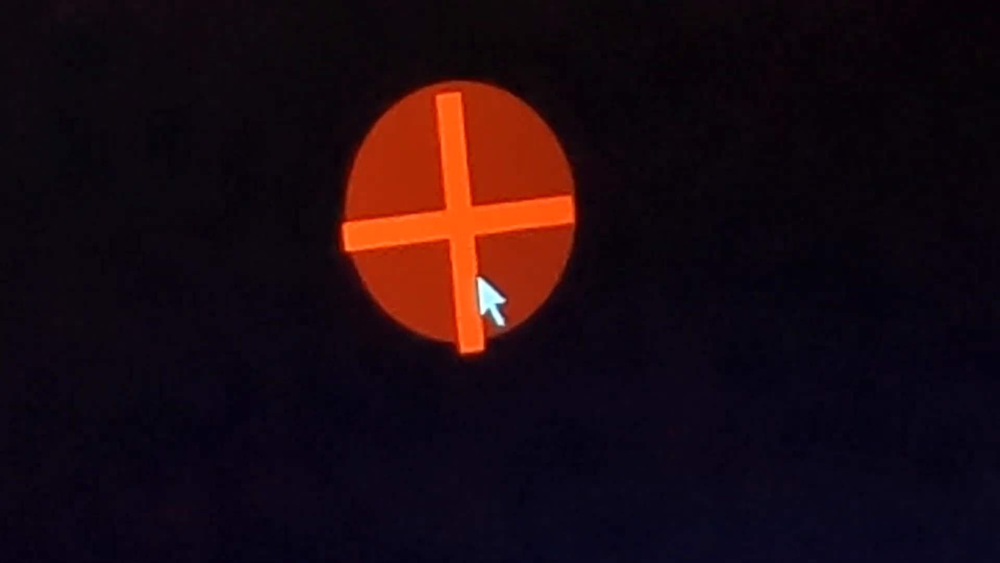
pyautogui.click(235, 146)
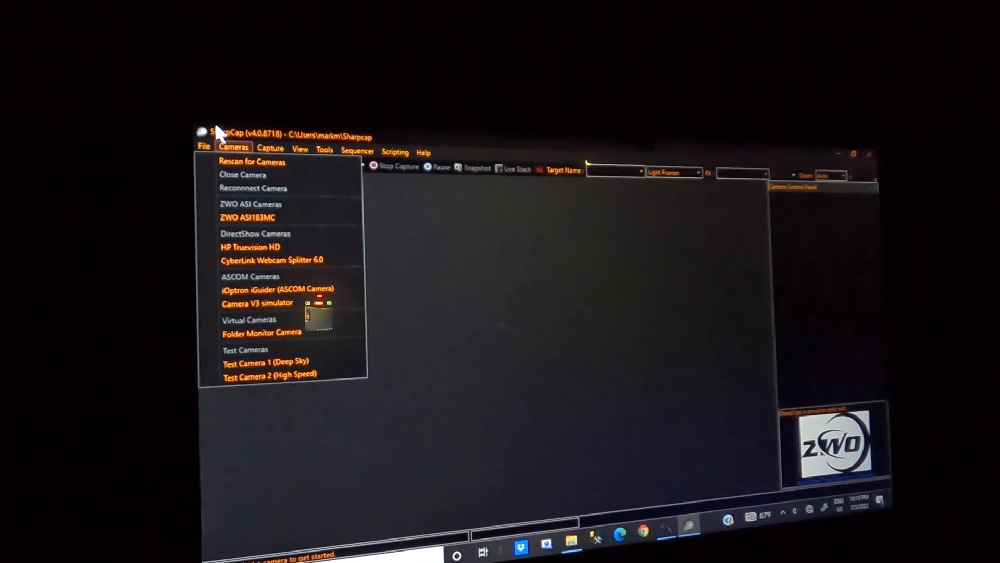
# Connect the ZWO ASI183MC from the Cameras menu so live view starts
pyautogui.click(248, 217)
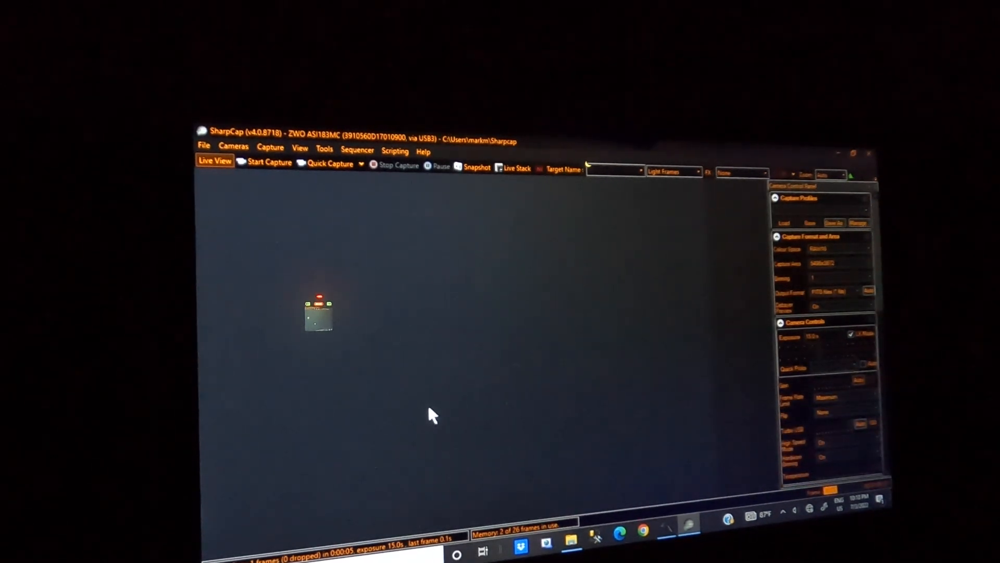